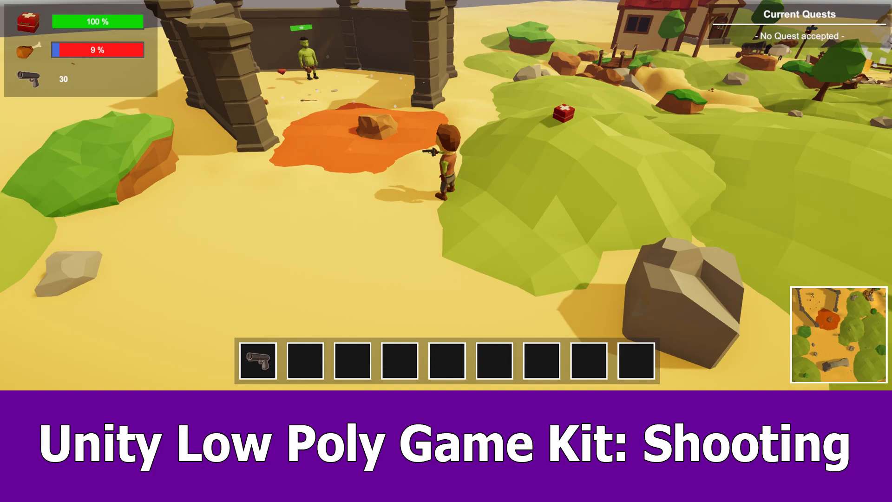
Step: Select the Gun object so its Gun script settings with Item Type Weapon are shown
{"action": "left_click", "coordinate": [436, 29]}
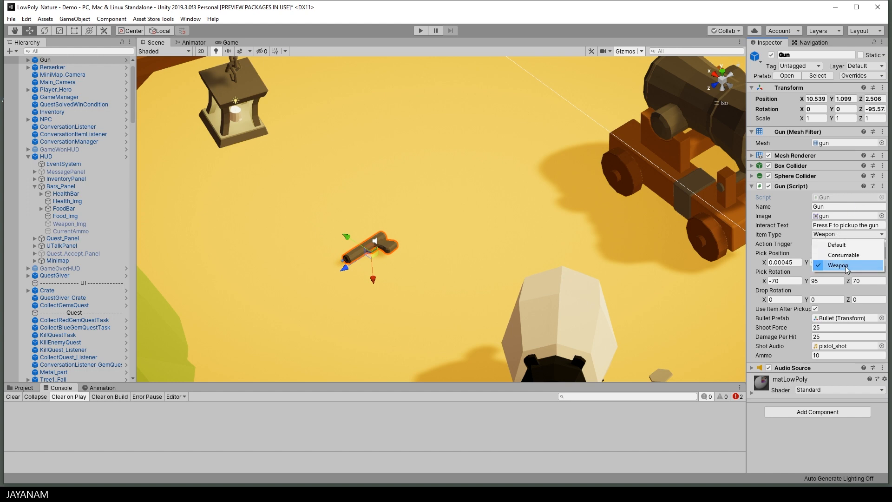
Step: Raise the Gun script's Shoot Force from 25 to 50
{"action": "left_click", "coordinate": [837, 266]}
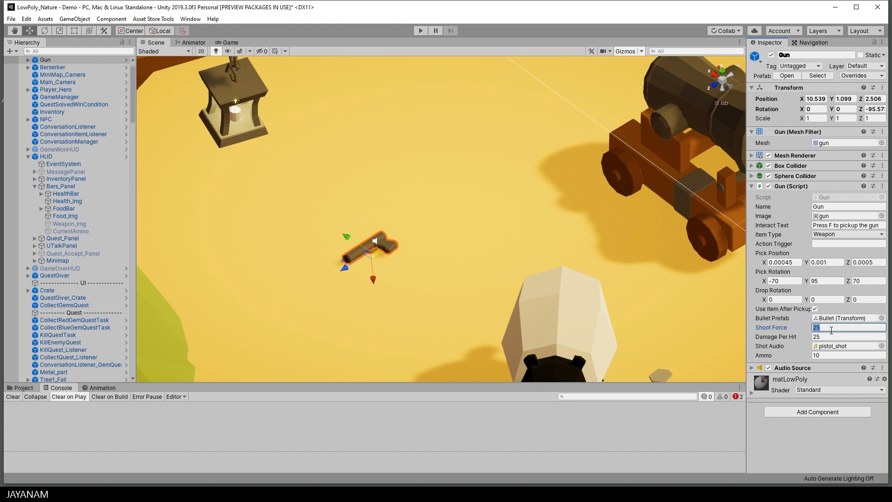
{"action": "type", "text": "50"}
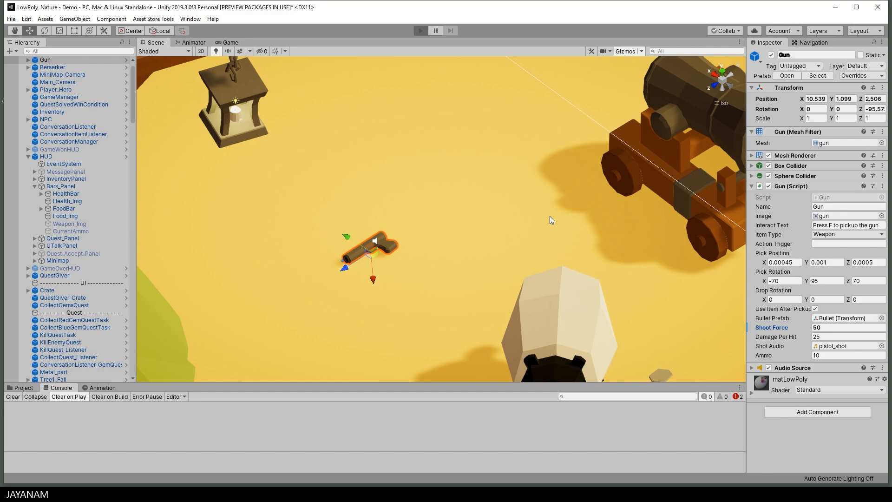
Step: Run the game, pick up the gun with F and play until the Game Over screen
{"action": "left_click", "coordinate": [420, 30]}
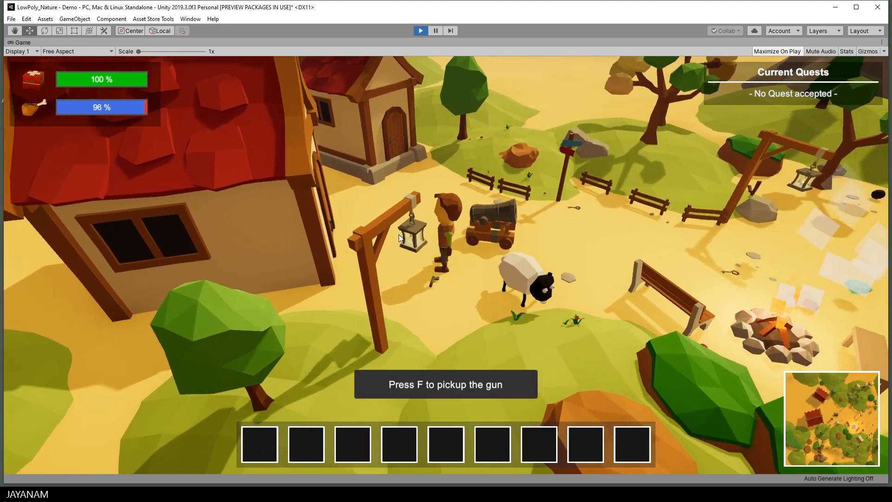
{"action": "key", "text": "f"}
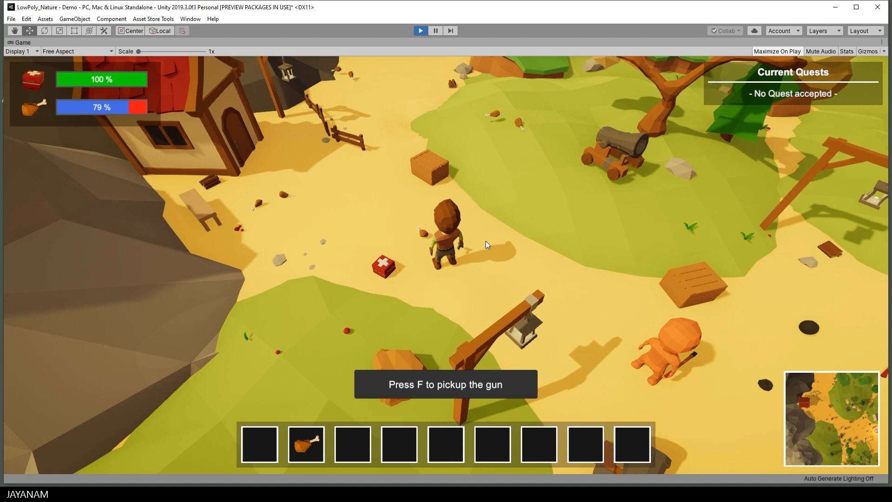
{"action": "key", "text": "f"}
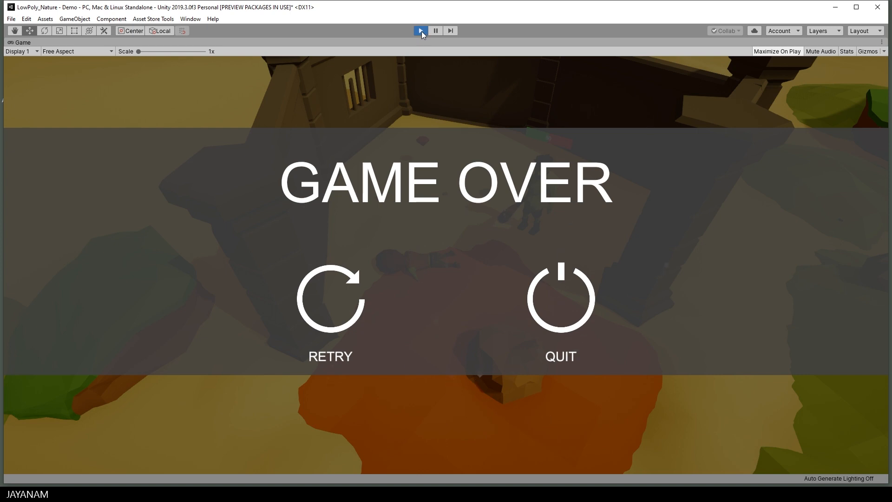
Step: Stop play, frame the Gun's Spawnpos point at the muzzle and check the Bullet prefab
{"action": "left_click", "coordinate": [420, 31]}
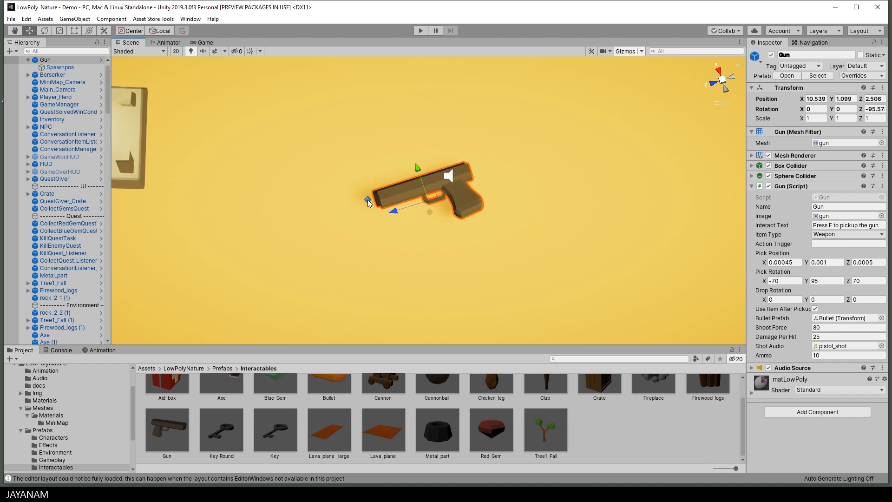
{"action": "left_click", "coordinate": [60, 67]}
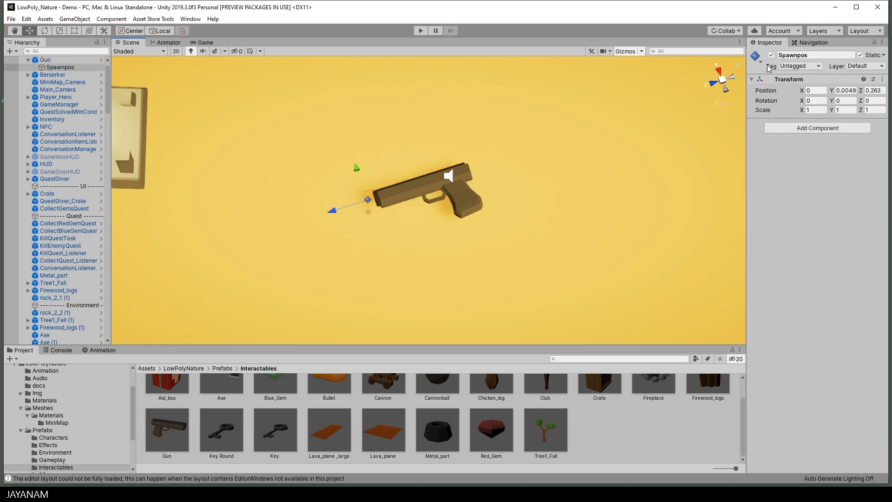
{"action": "double_click", "coordinate": [816, 54]}
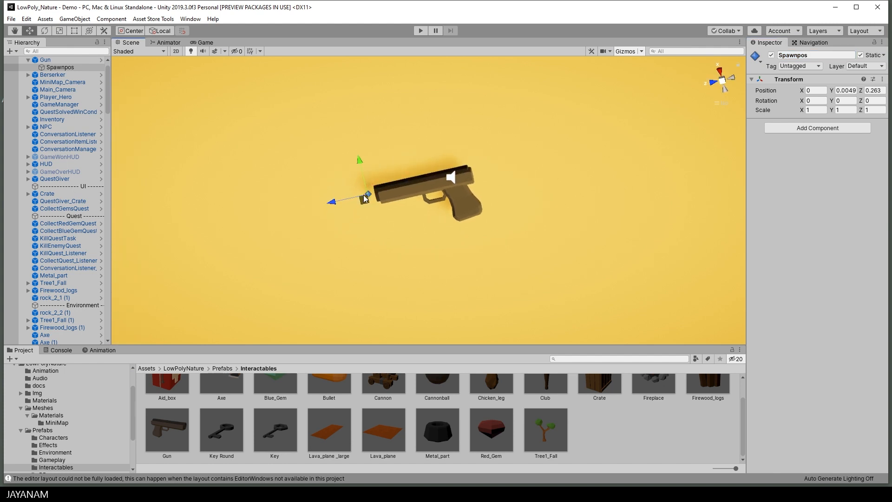
{"action": "mouse_move", "coordinate": [305, 245]}
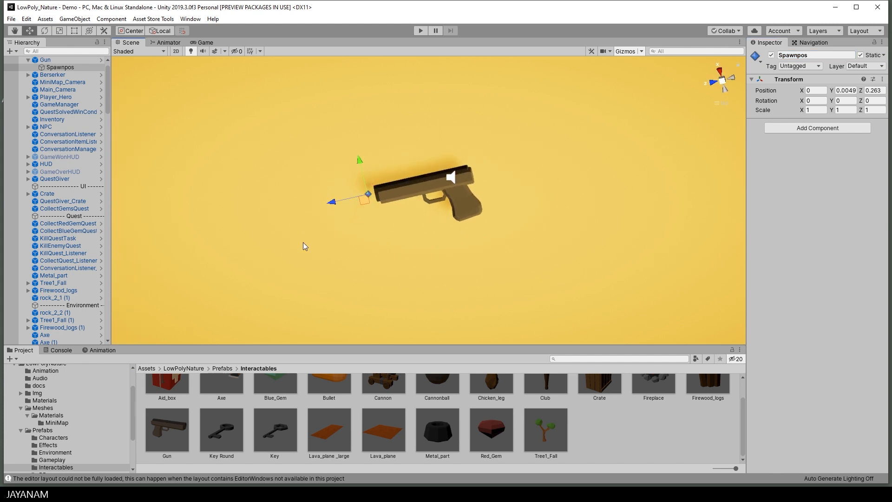
{"action": "mouse_move", "coordinate": [392, 201]}
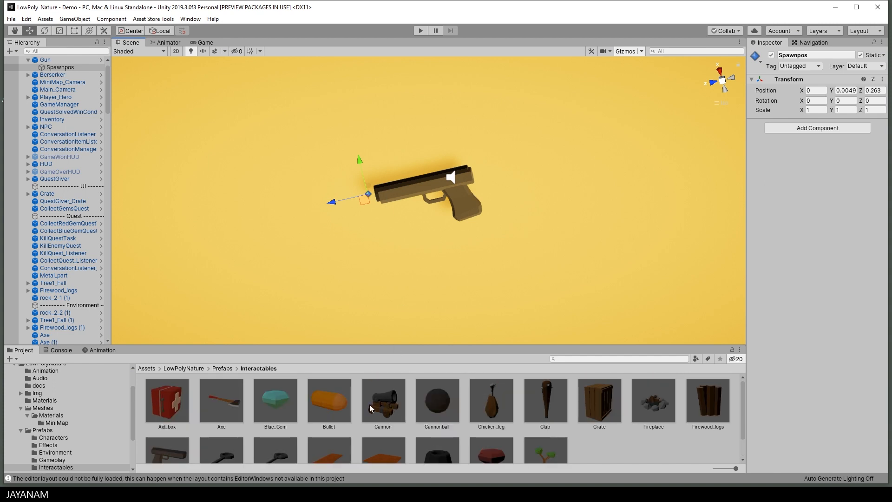
{"action": "left_click", "coordinate": [329, 402]}
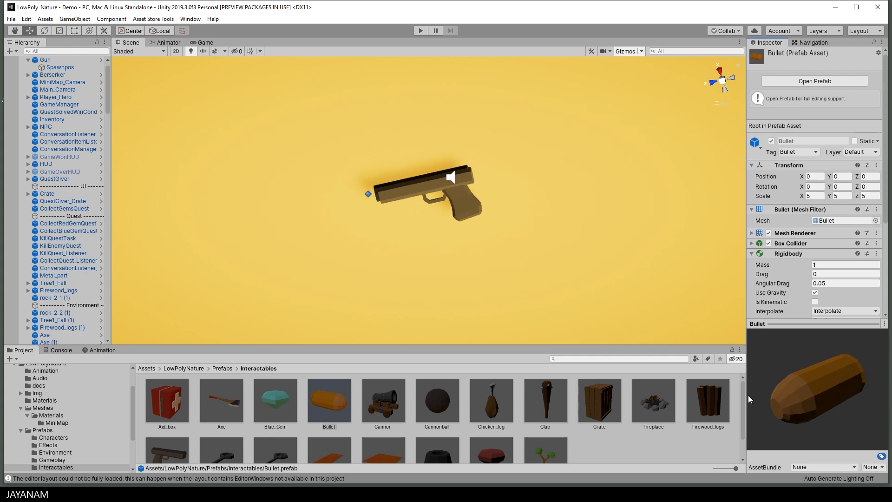
{"action": "mouse_move", "coordinate": [525, 247]}
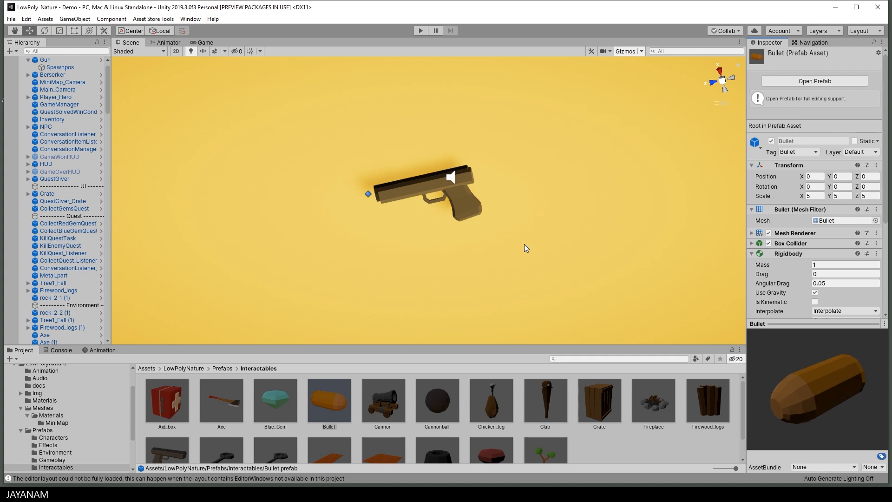
{"action": "mouse_move", "coordinate": [370, 195]}
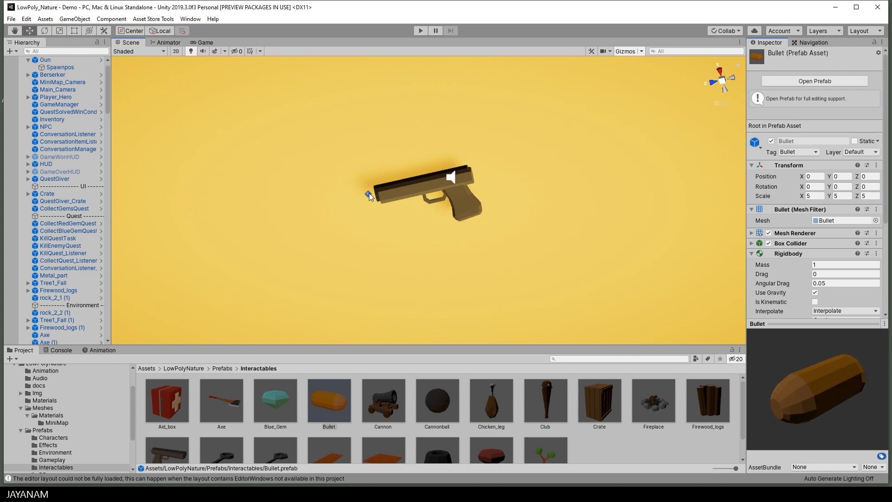
{"action": "left_click", "coordinate": [59, 67]}
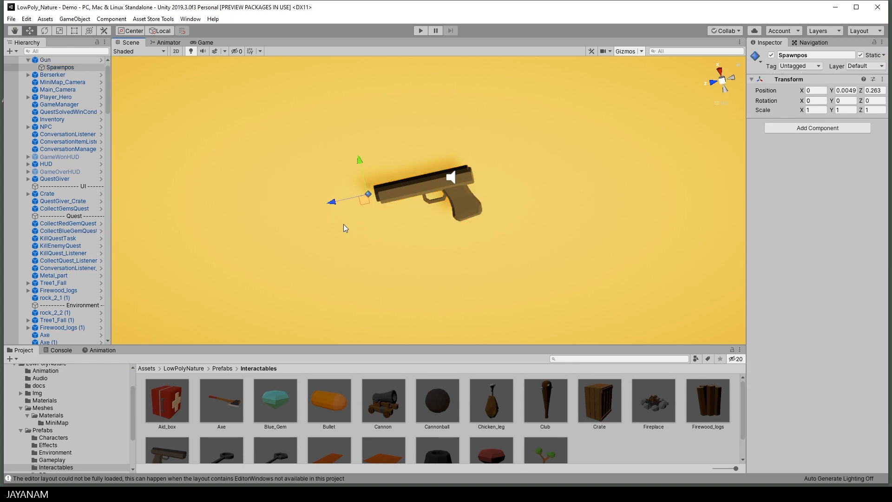
{"action": "mouse_move", "coordinate": [346, 234]}
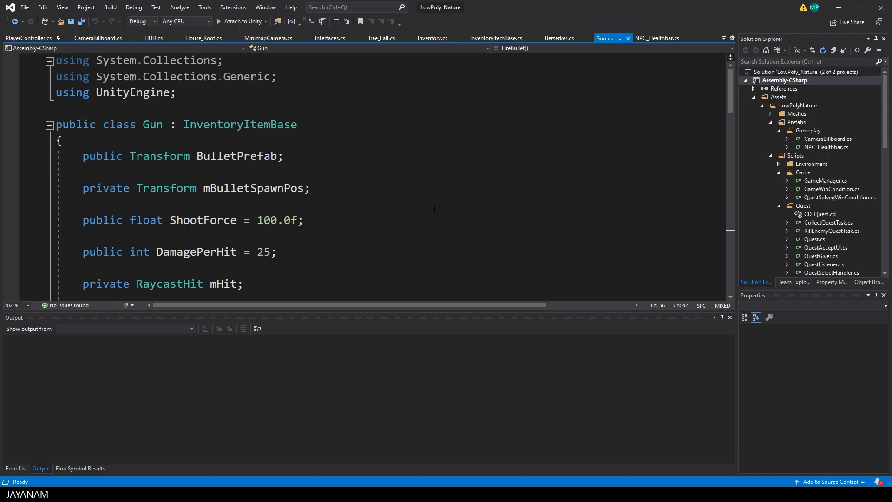
Step: Review Gun.cs's InventoryItemBase base, Ammo field and Start's AudioSource and Spawnpos lookups
{"action": "double_click", "coordinate": [239, 124]}
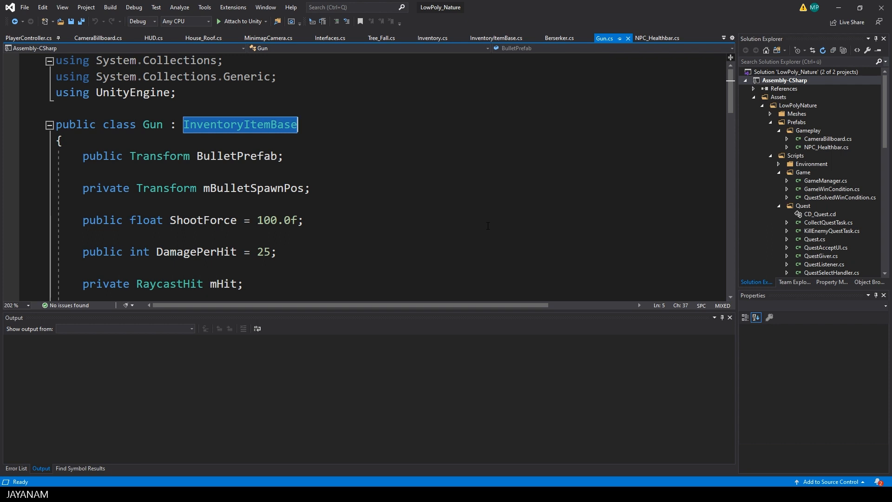
{"action": "double_click", "coordinate": [236, 156]}
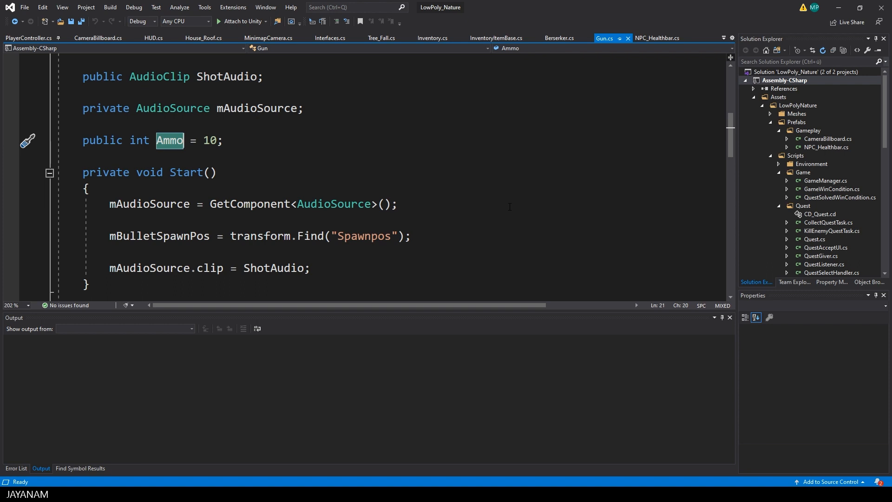
{"action": "double_click", "coordinate": [334, 204]}
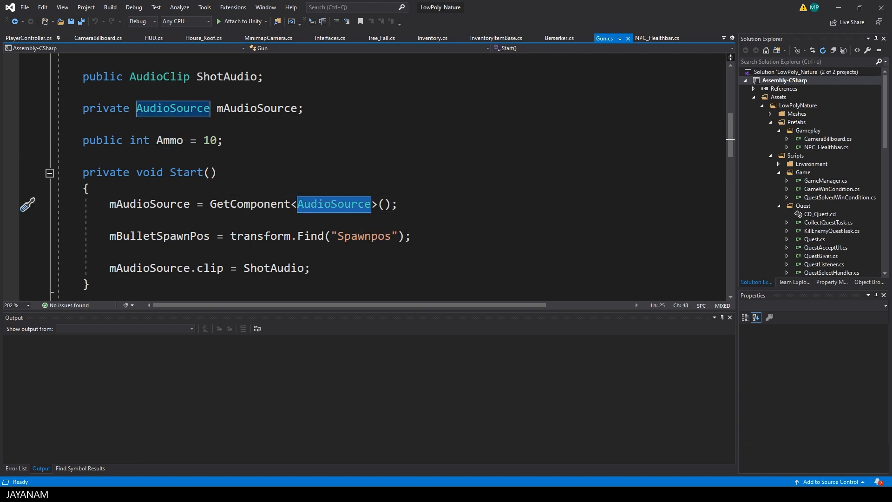
{"action": "double_click", "coordinate": [364, 236]}
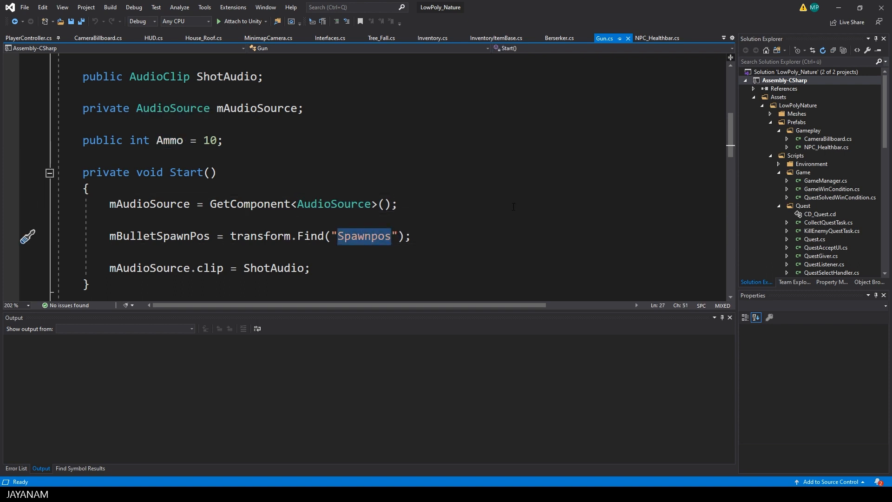
Step: Walk through OnAction's tr_pistol_fire trigger call down to the start of FireBullet
{"action": "scroll", "scroll_direction": "down", "scroll_amount": 3}
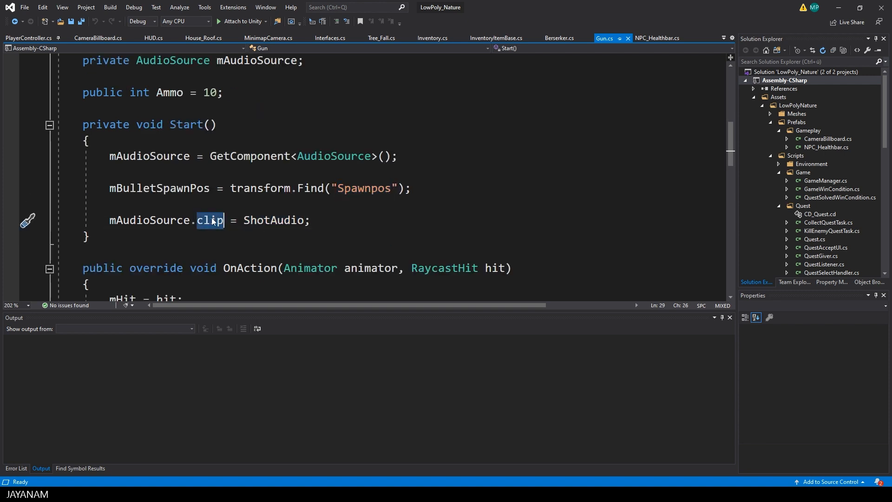
{"action": "scroll", "scroll_direction": "down", "scroll_amount": 3}
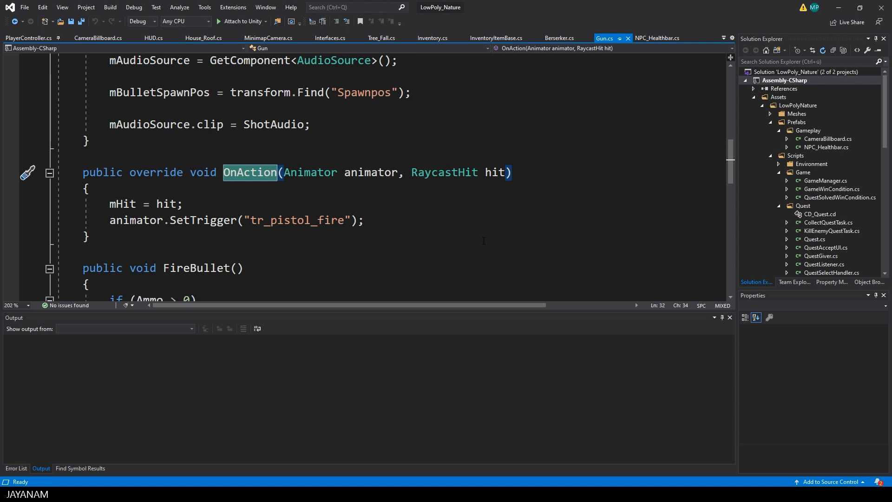
{"action": "double_click", "coordinate": [296, 221]}
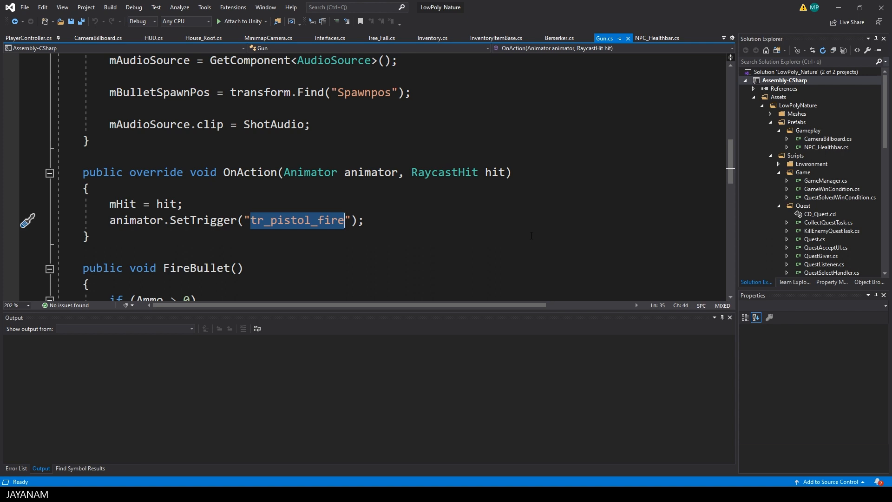
{"action": "scroll", "scroll_direction": "down", "scroll_amount": 3}
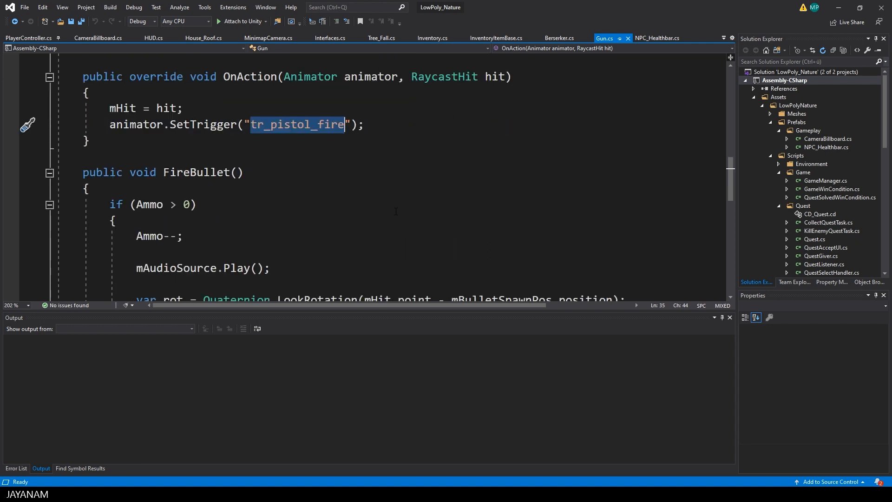
{"action": "double_click", "coordinate": [148, 205]}
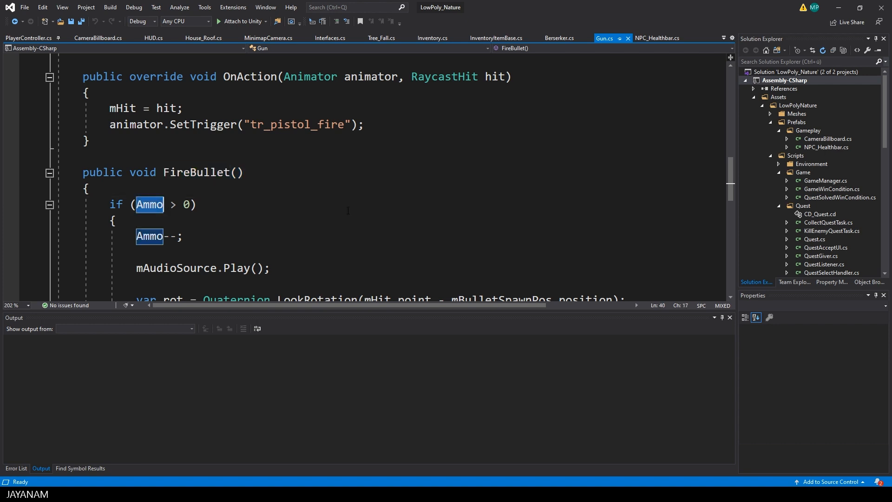
{"action": "scroll", "scroll_direction": "down", "scroll_amount": 3}
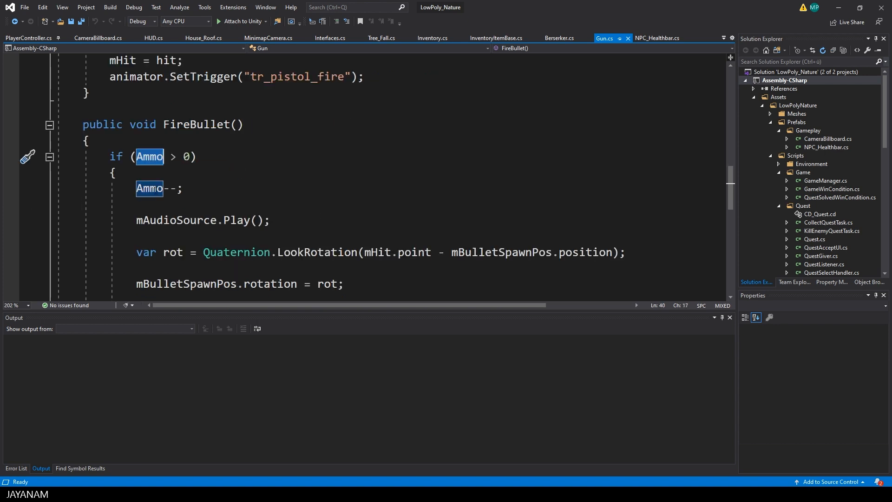
{"action": "scroll", "scroll_direction": "down", "scroll_amount": 3}
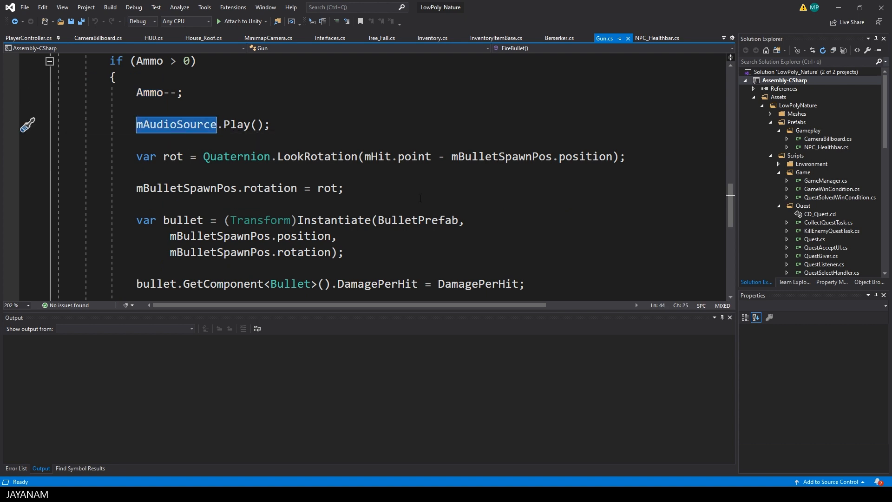
{"action": "mouse_move", "coordinate": [319, 156]}
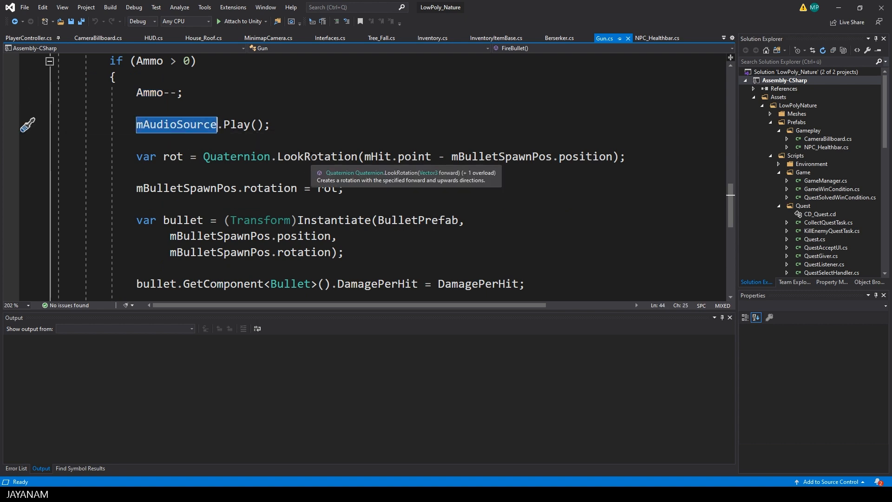
{"action": "double_click", "coordinate": [317, 156]}
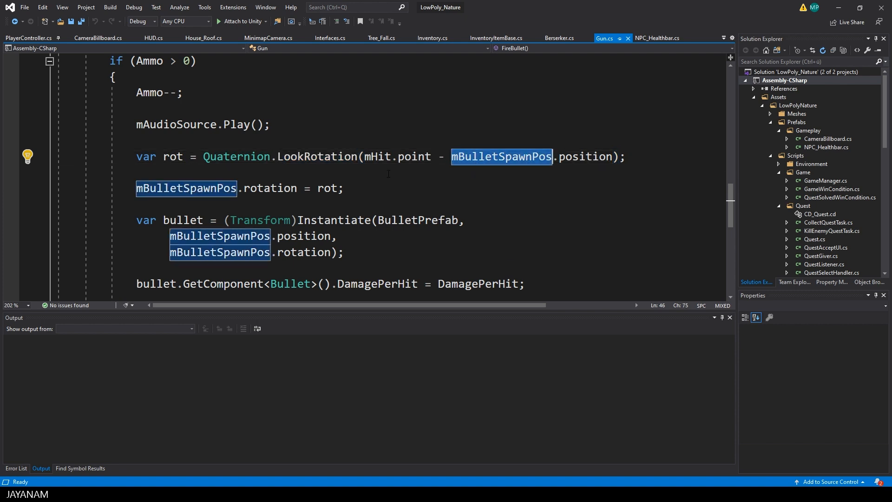
{"action": "double_click", "coordinate": [378, 156]}
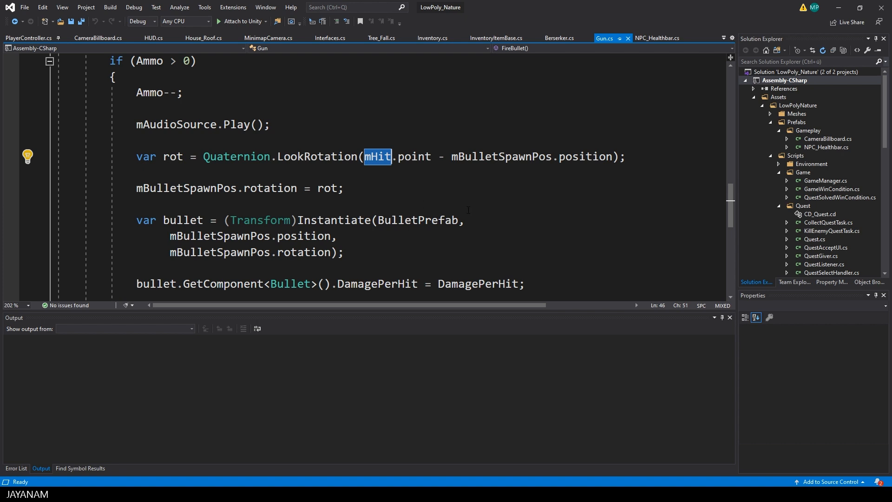
{"action": "double_click", "coordinate": [270, 188]}
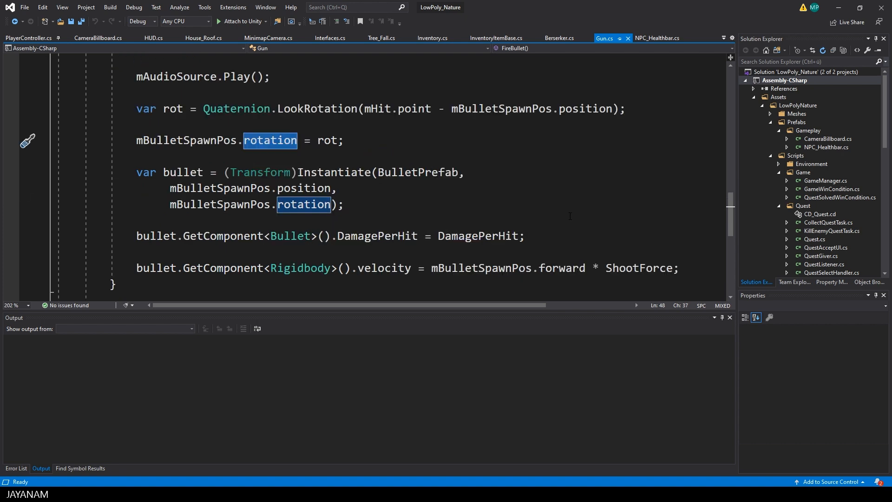
{"action": "double_click", "coordinate": [419, 172]}
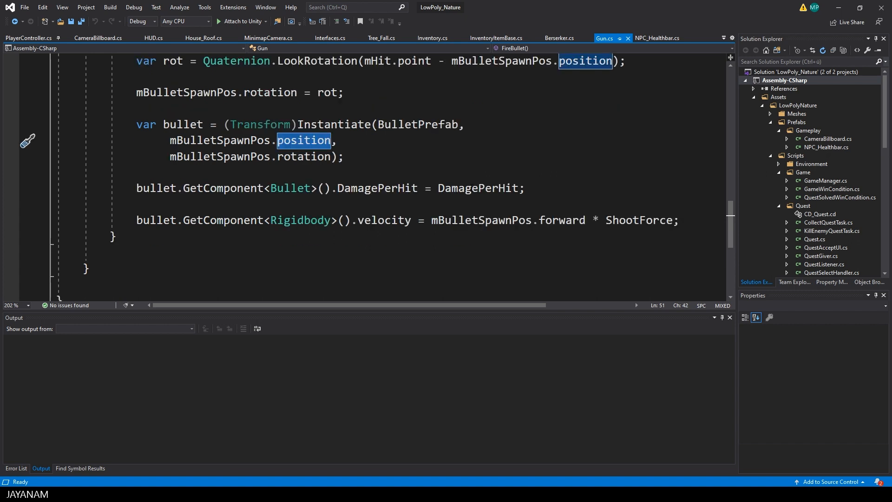
{"action": "double_click", "coordinate": [478, 188]}
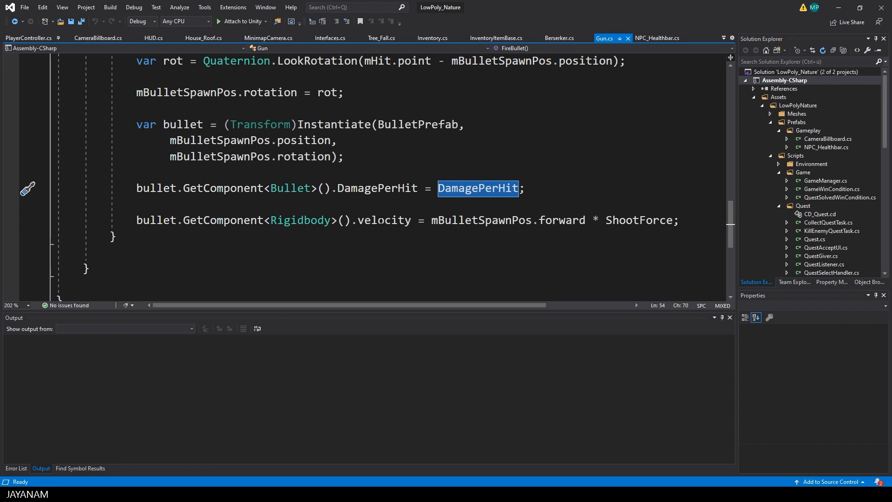
{"action": "double_click", "coordinate": [384, 221]}
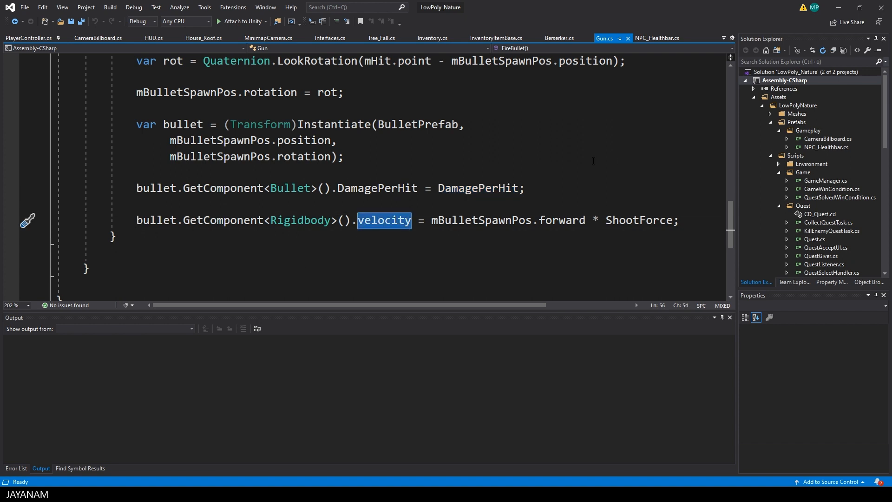